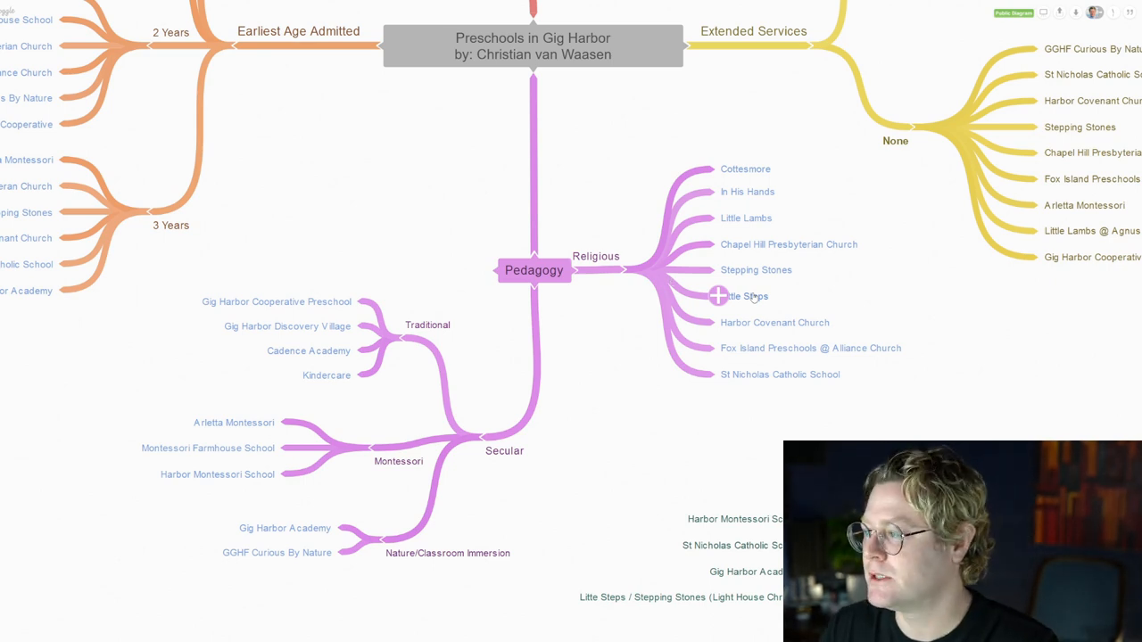
{"action": "mouse_move", "coordinate": [732, 385]}
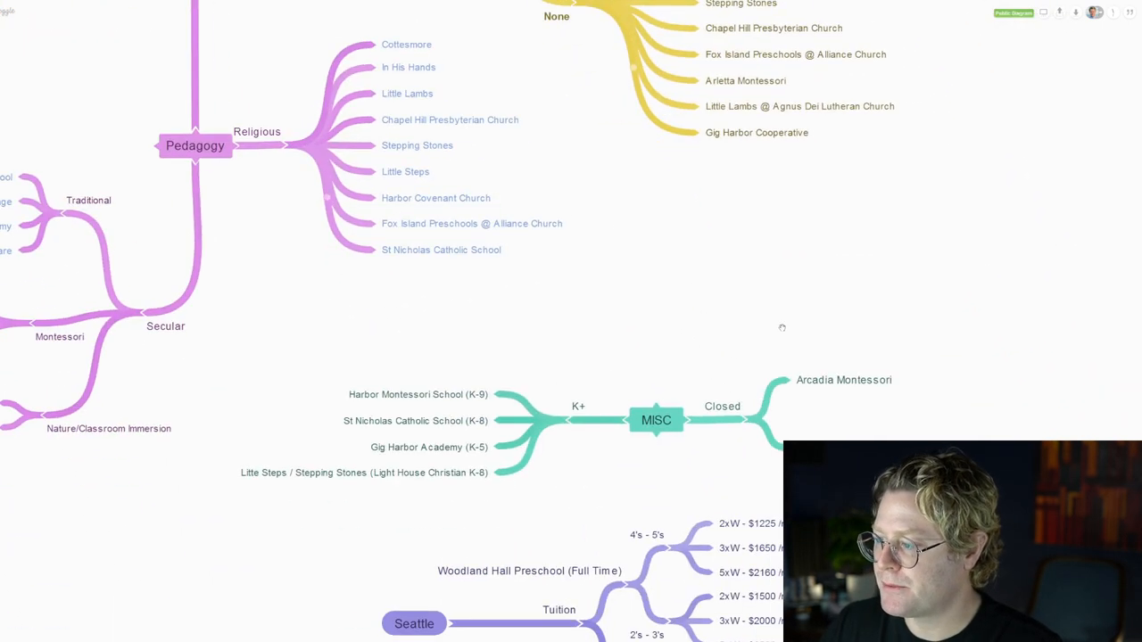
{"action": "scroll", "scroll_direction": "down", "scroll_amount": 3}
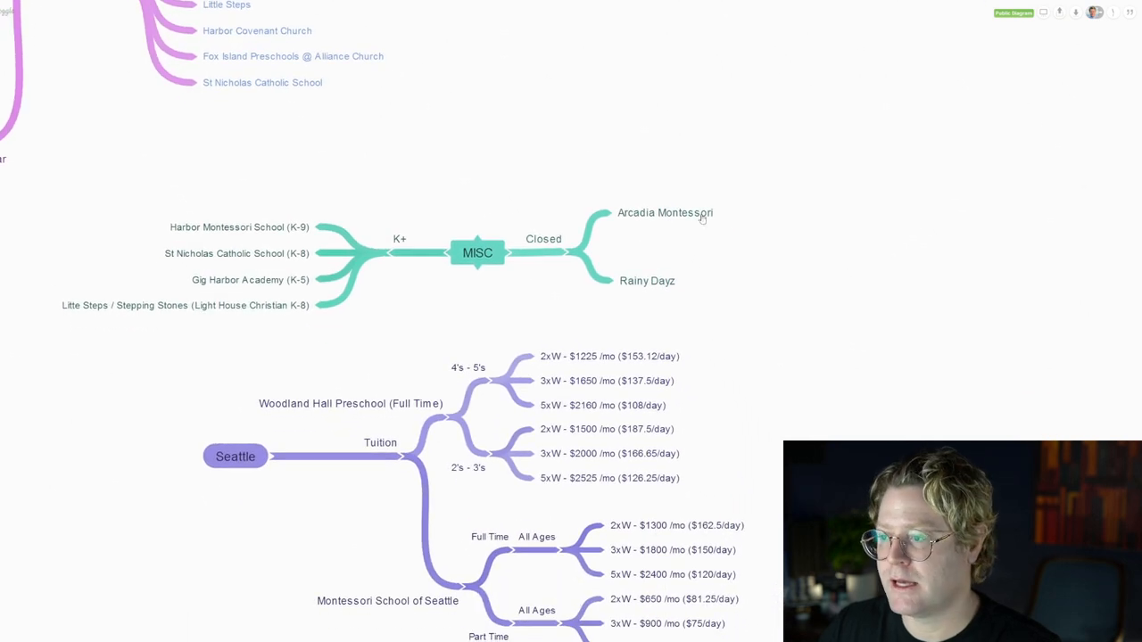
{"action": "mouse_move", "coordinate": [349, 348]}
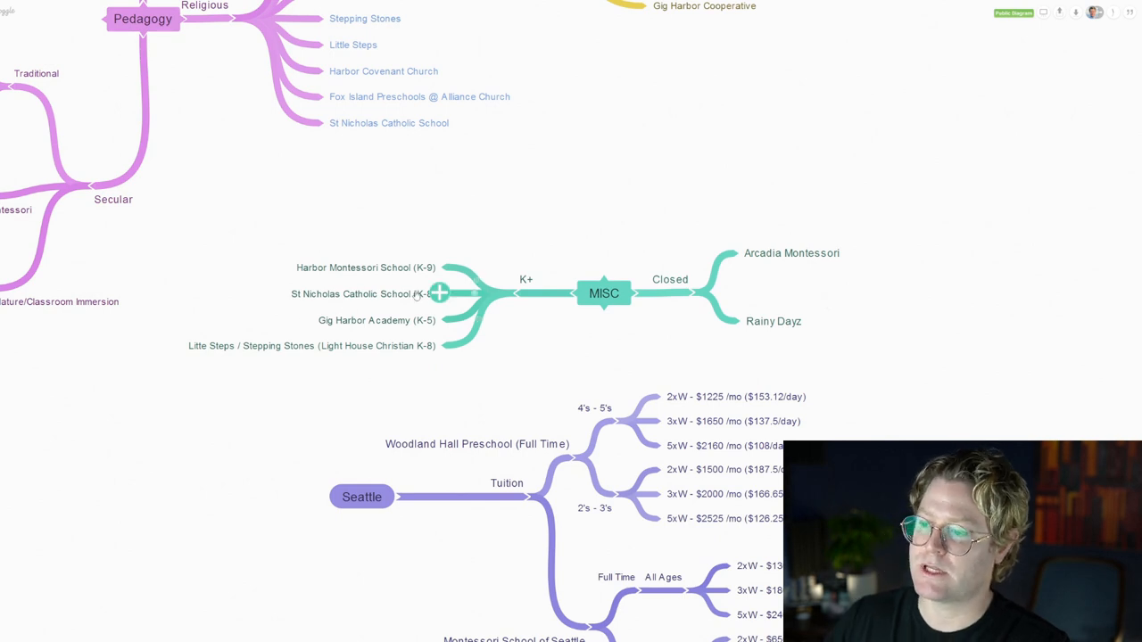
{"action": "mouse_move", "coordinate": [435, 346]}
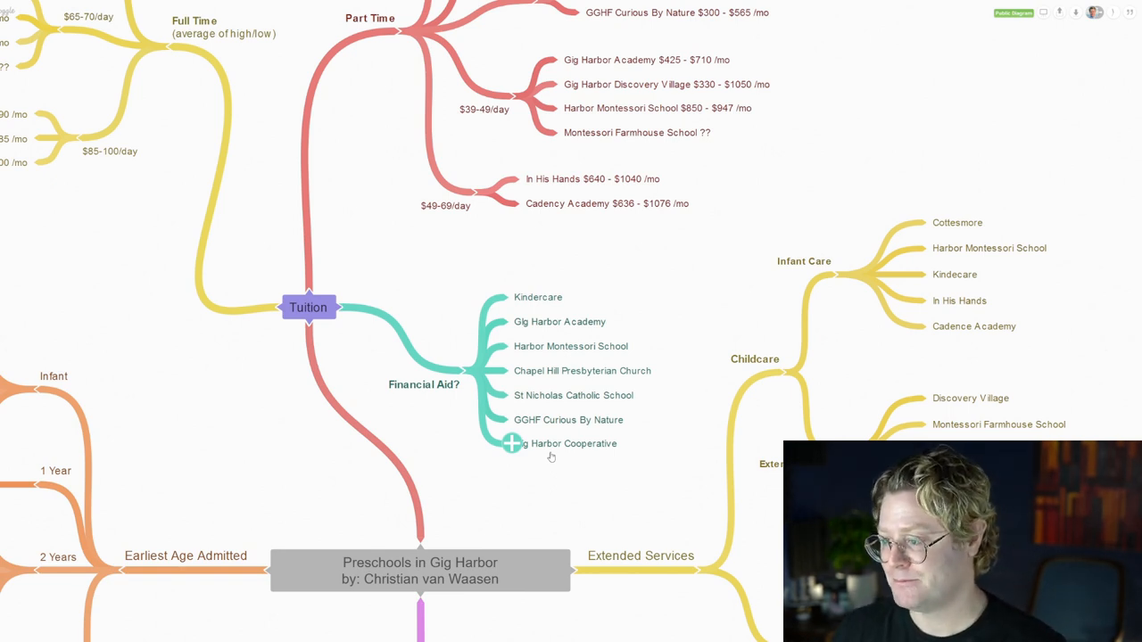
{"action": "mouse_move", "coordinate": [478, 503]}
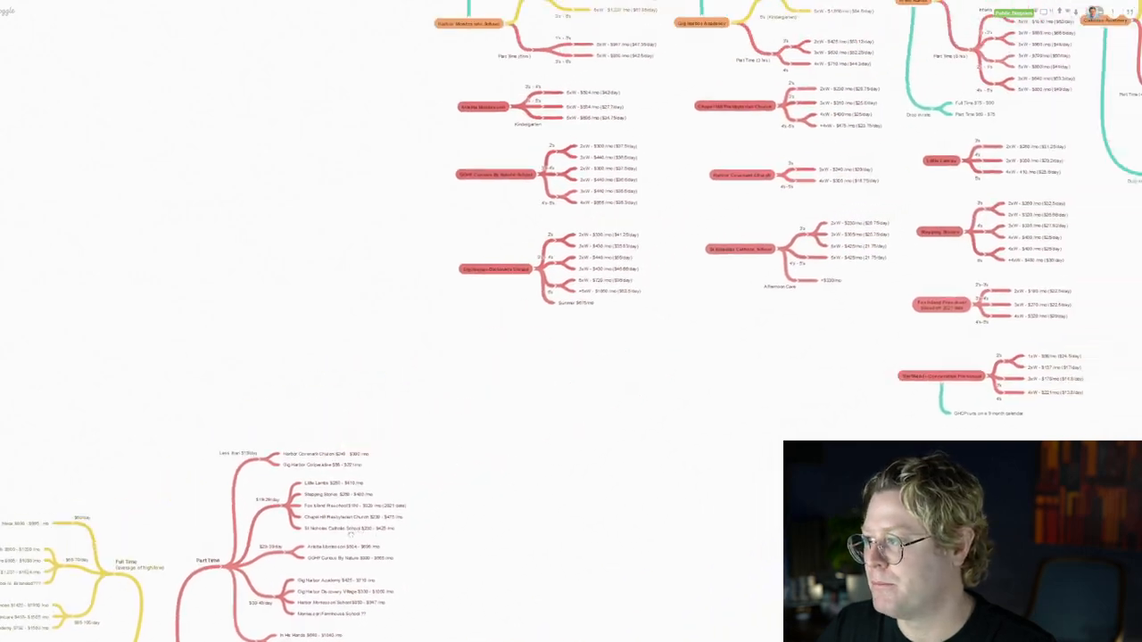
{"action": "scroll", "scroll_direction": "down", "scroll_amount": 3}
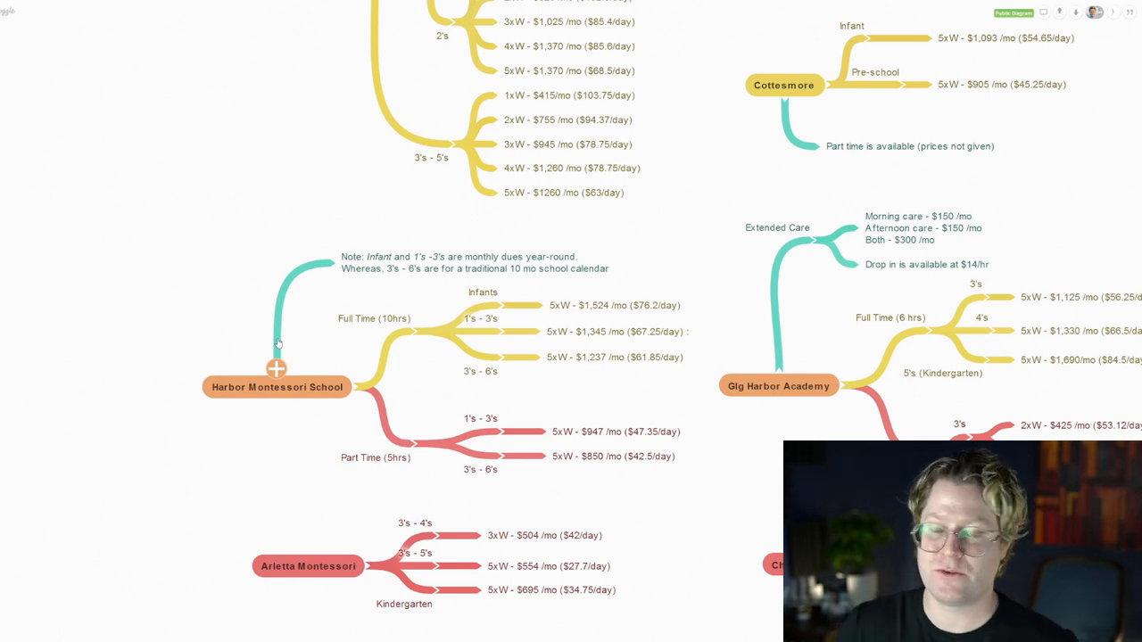
{"action": "mouse_move", "coordinate": [571, 389]}
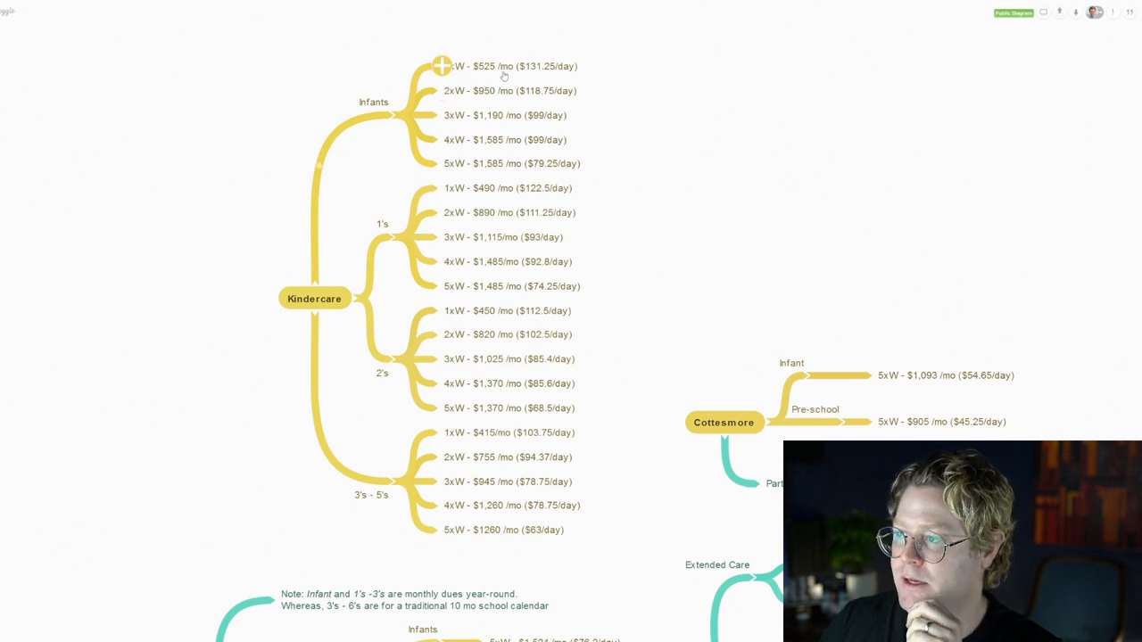
{"action": "mouse_move", "coordinate": [519, 78]}
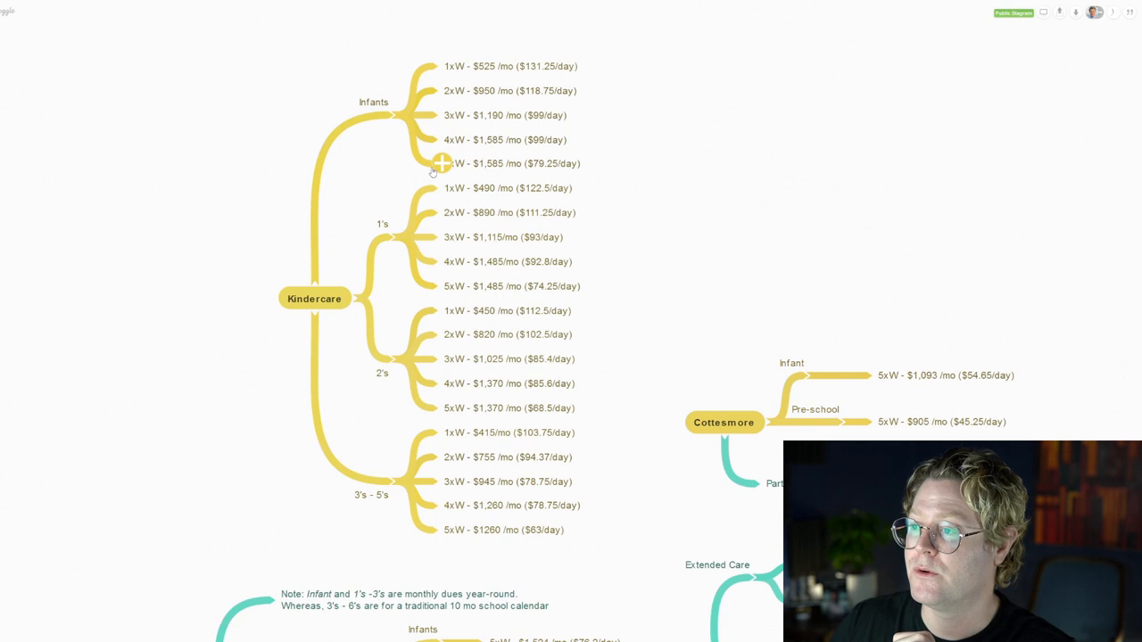
{"action": "mouse_move", "coordinate": [552, 173]}
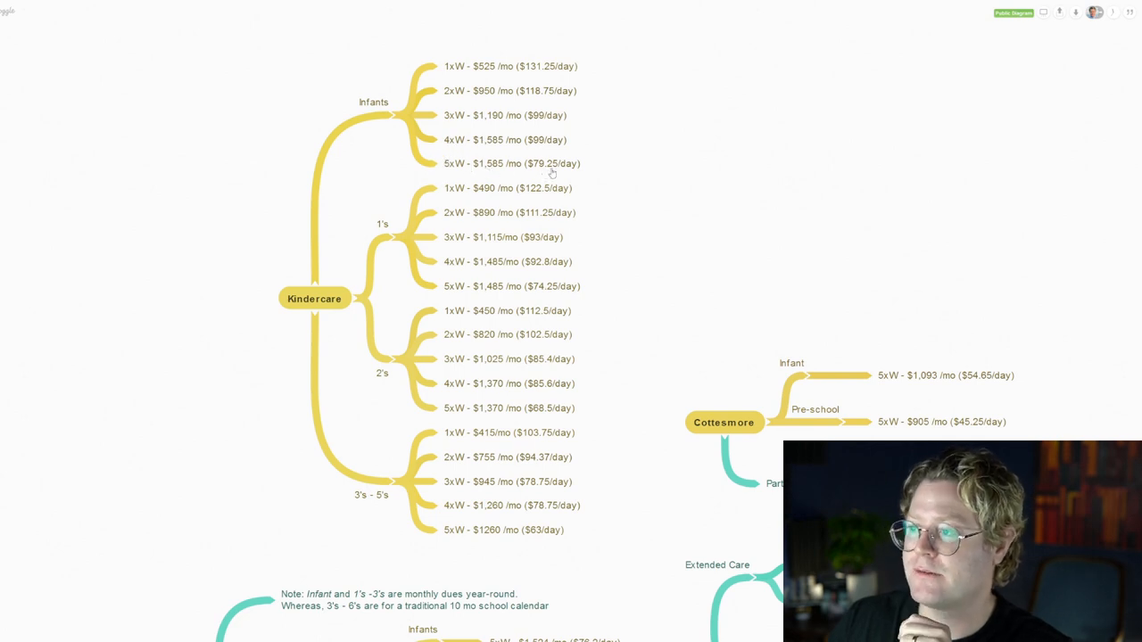
{"action": "mouse_move", "coordinate": [562, 89]}
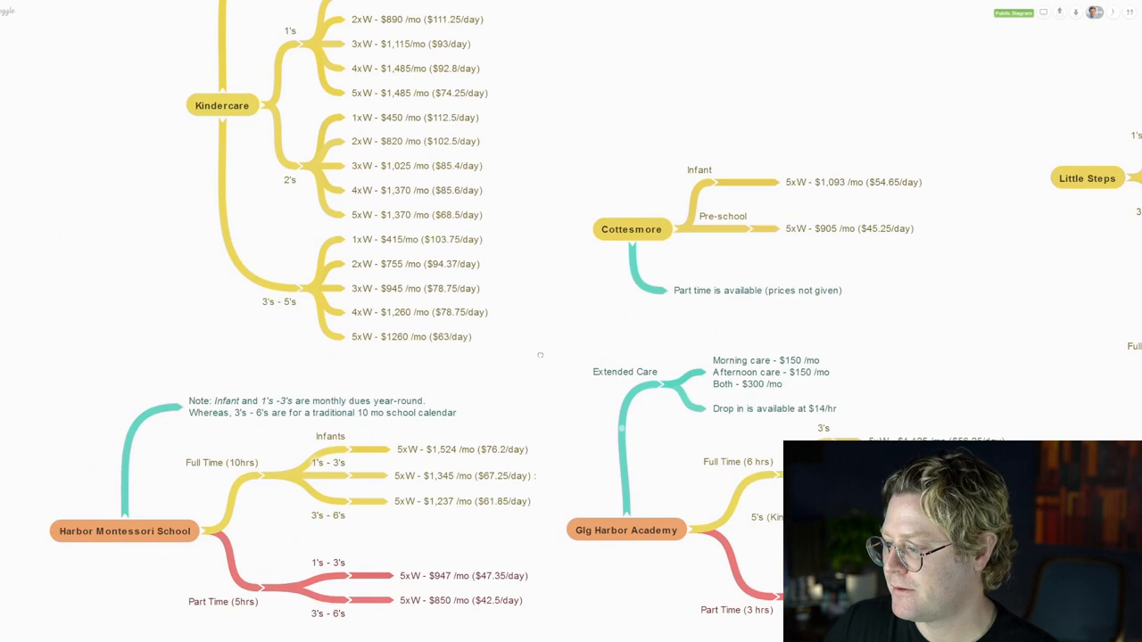
{"action": "scroll", "scroll_direction": "down", "scroll_amount": 3}
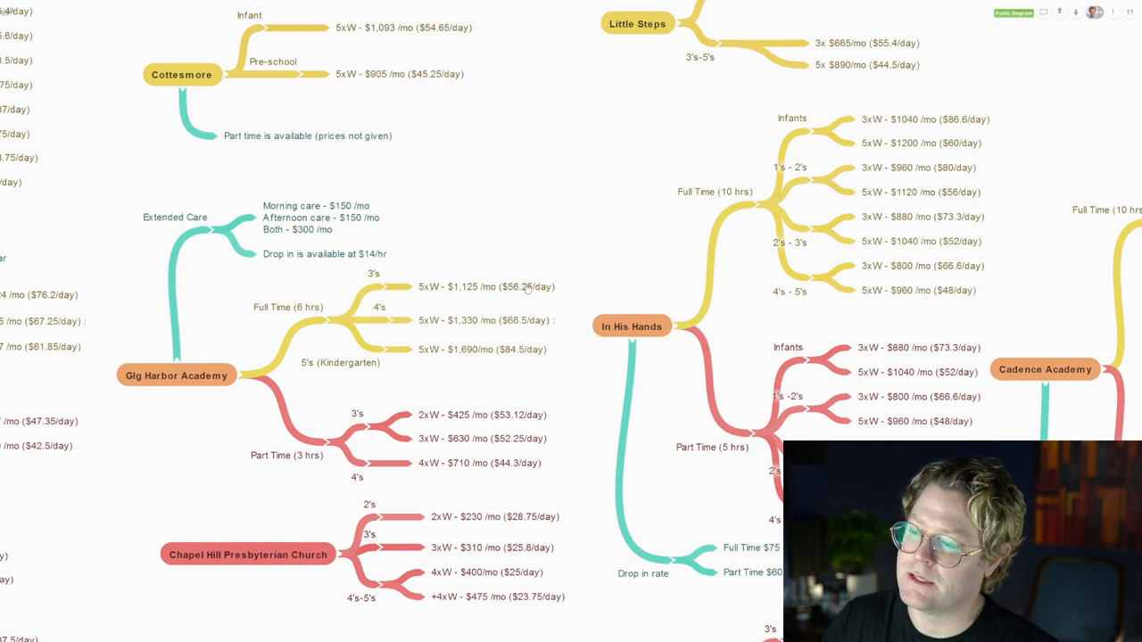
{"action": "mouse_move", "coordinate": [507, 300]}
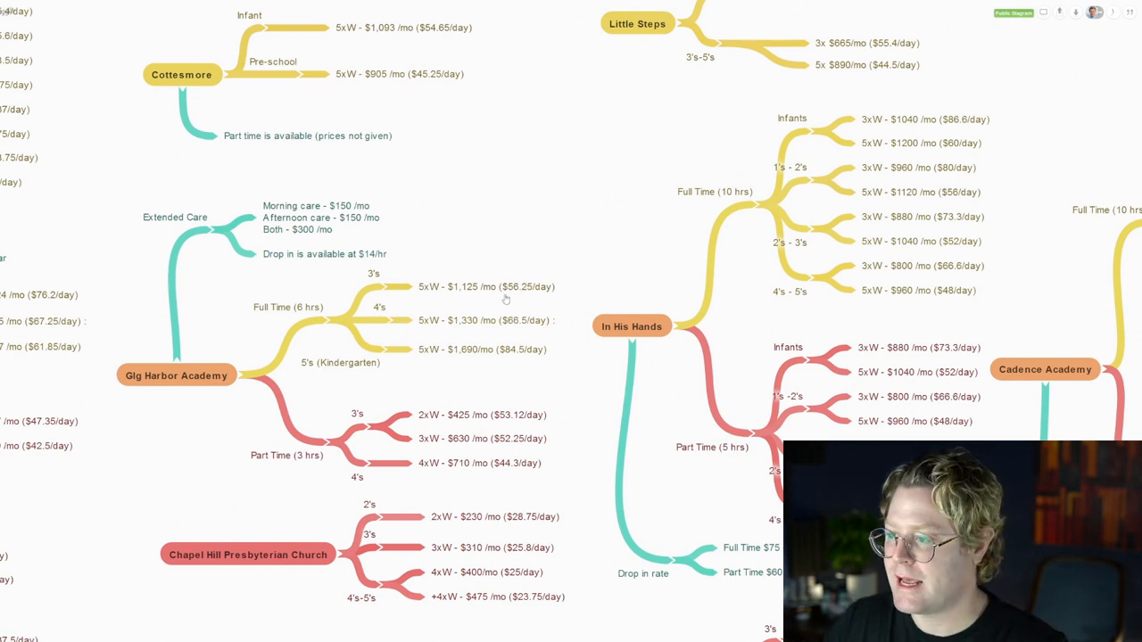
{"action": "mouse_move", "coordinate": [547, 296]}
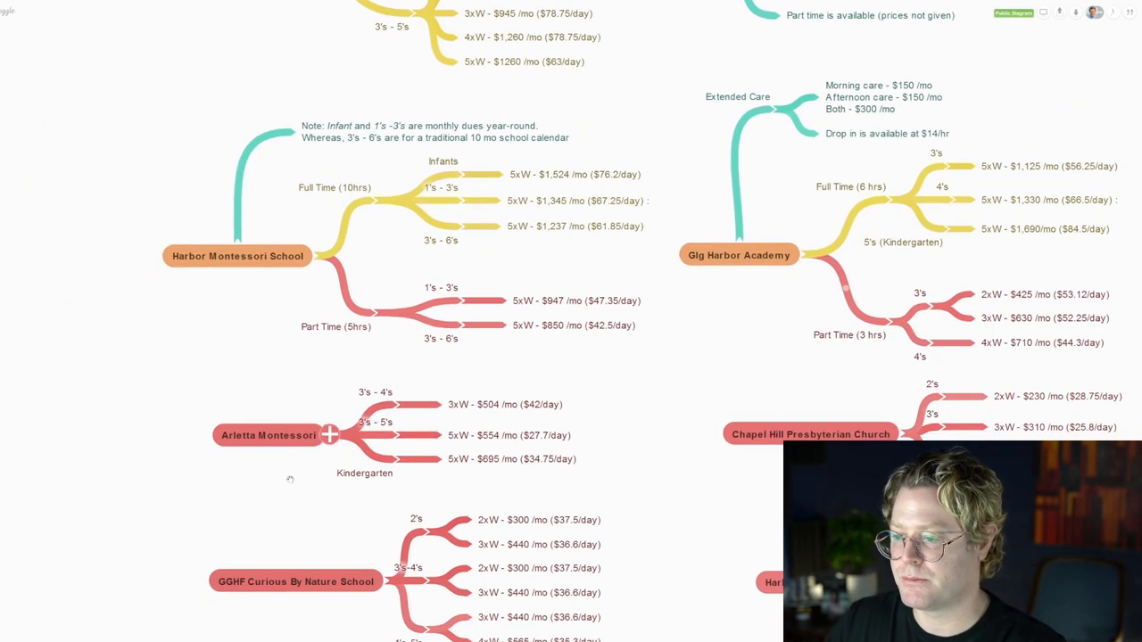
{"action": "scroll", "scroll_direction": "down", "scroll_amount": 3}
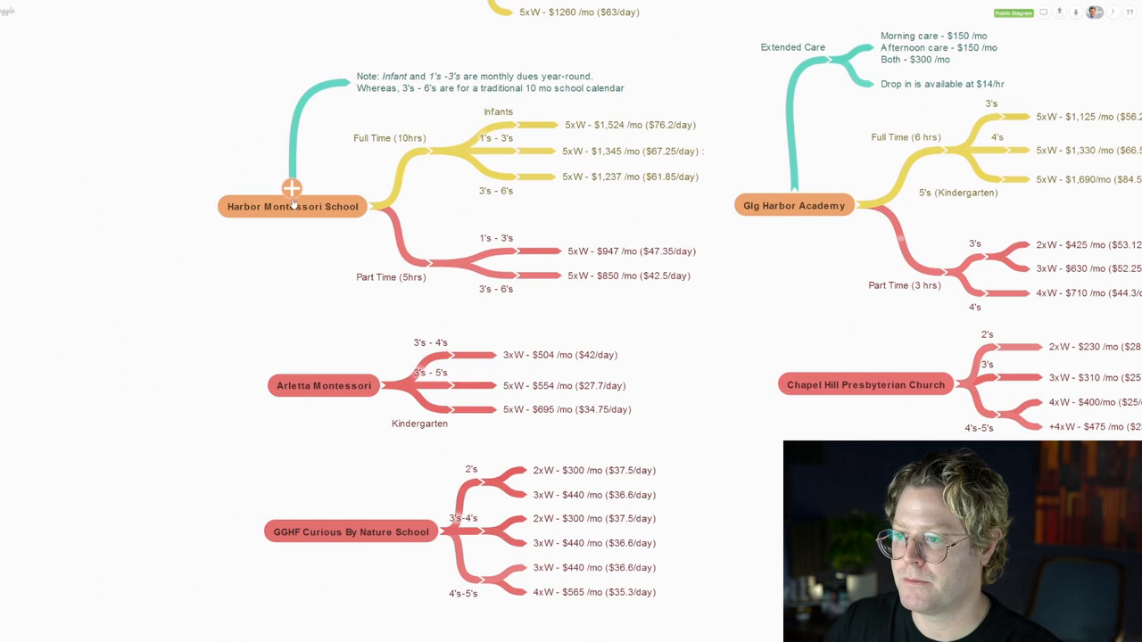
{"action": "scroll", "scroll_direction": "down", "scroll_amount": 3}
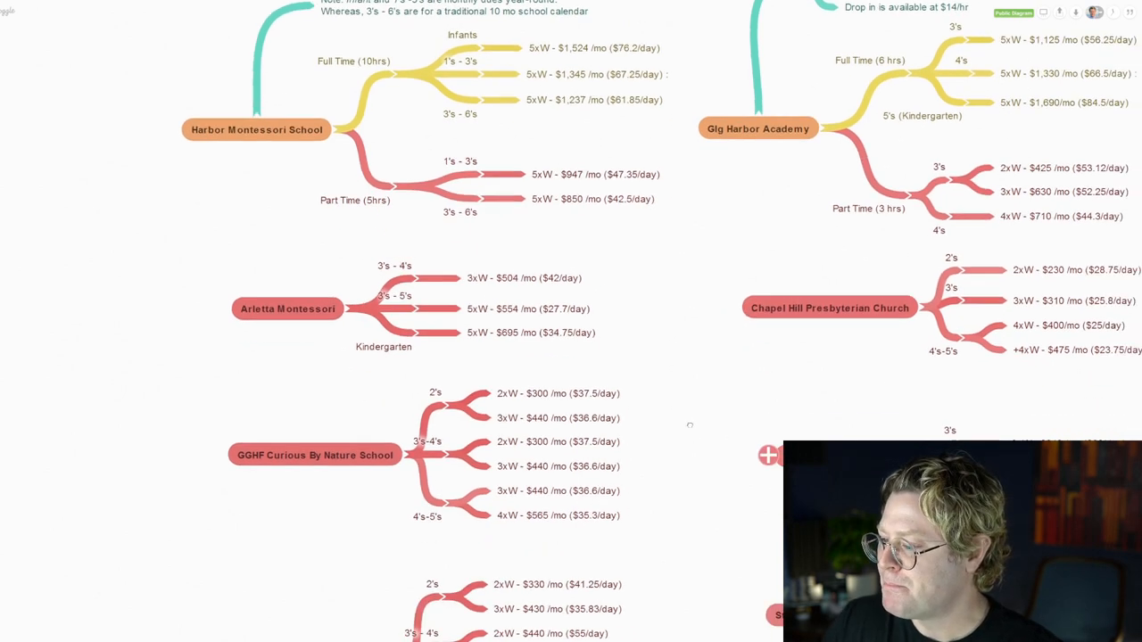
{"action": "scroll", "scroll_direction": "down", "scroll_amount": 3}
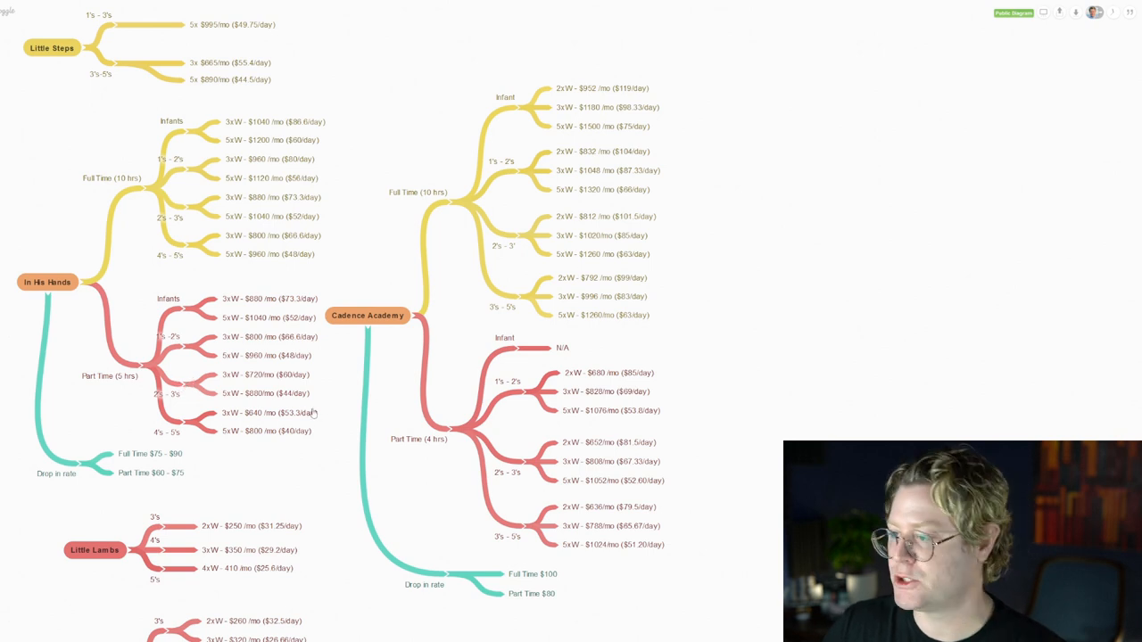
{"action": "mouse_move", "coordinate": [425, 203]}
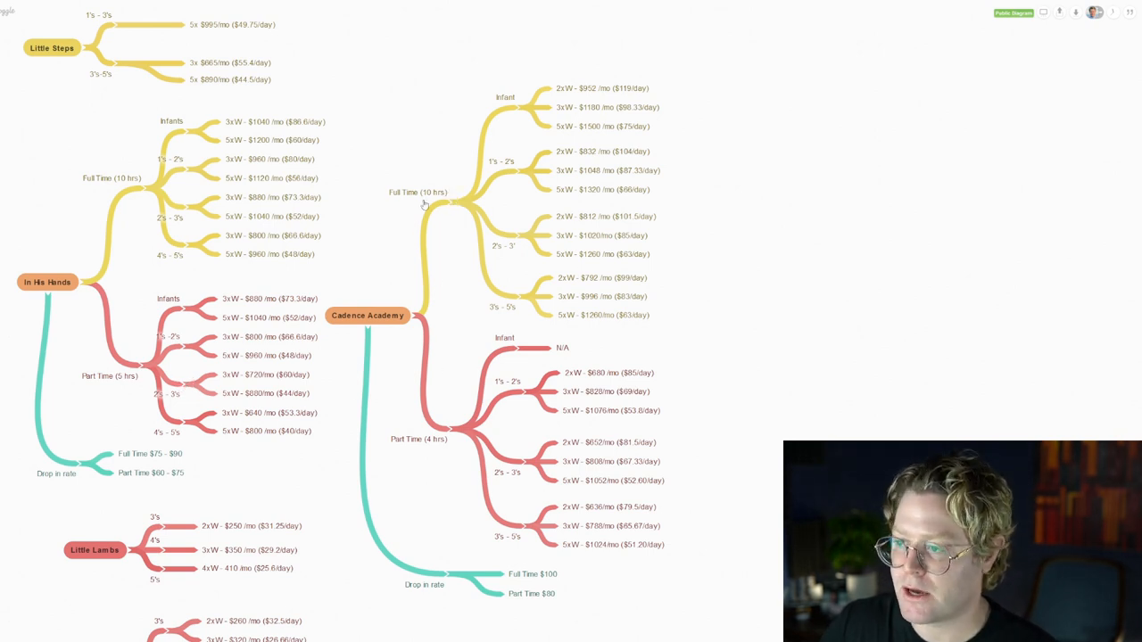
{"action": "mouse_move", "coordinate": [669, 481]}
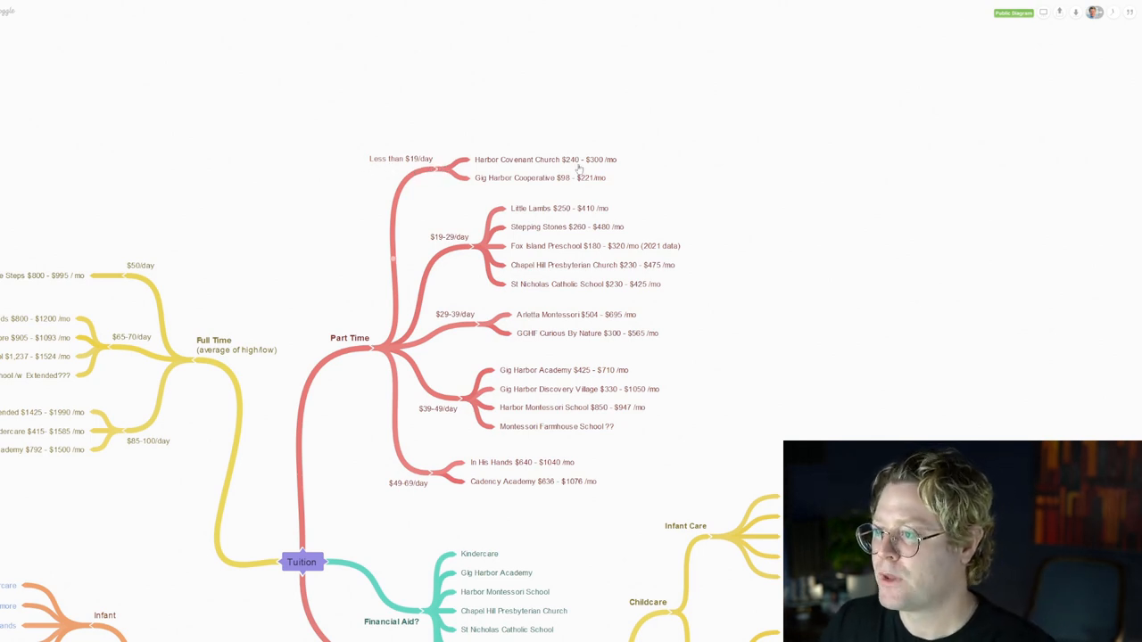
{"action": "mouse_move", "coordinate": [550, 189]}
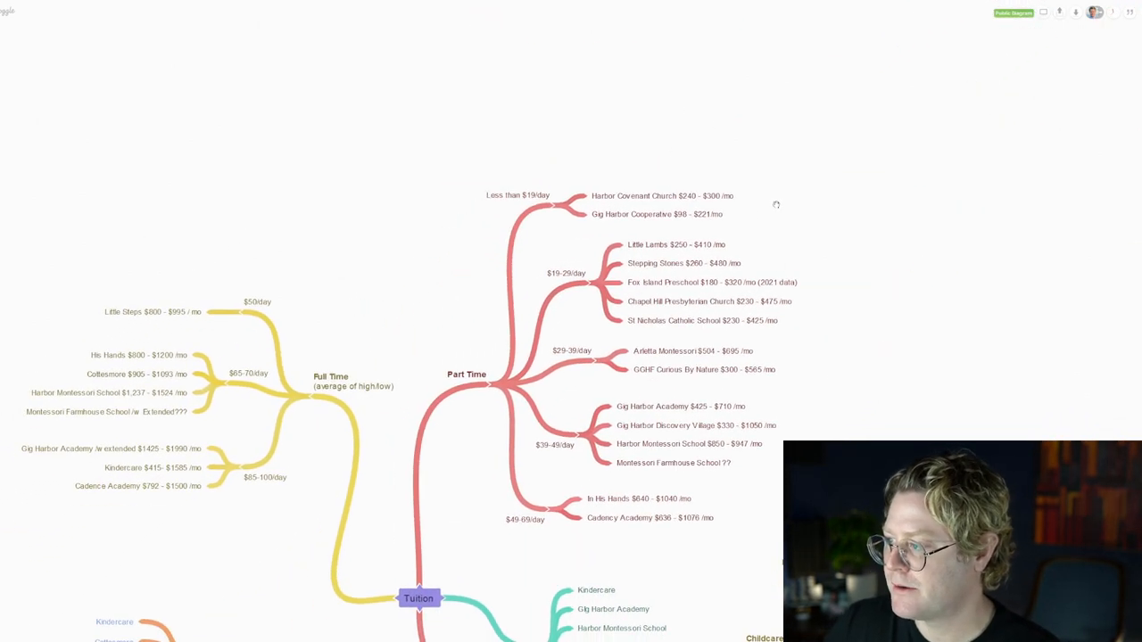
{"action": "mouse_move", "coordinate": [720, 227]}
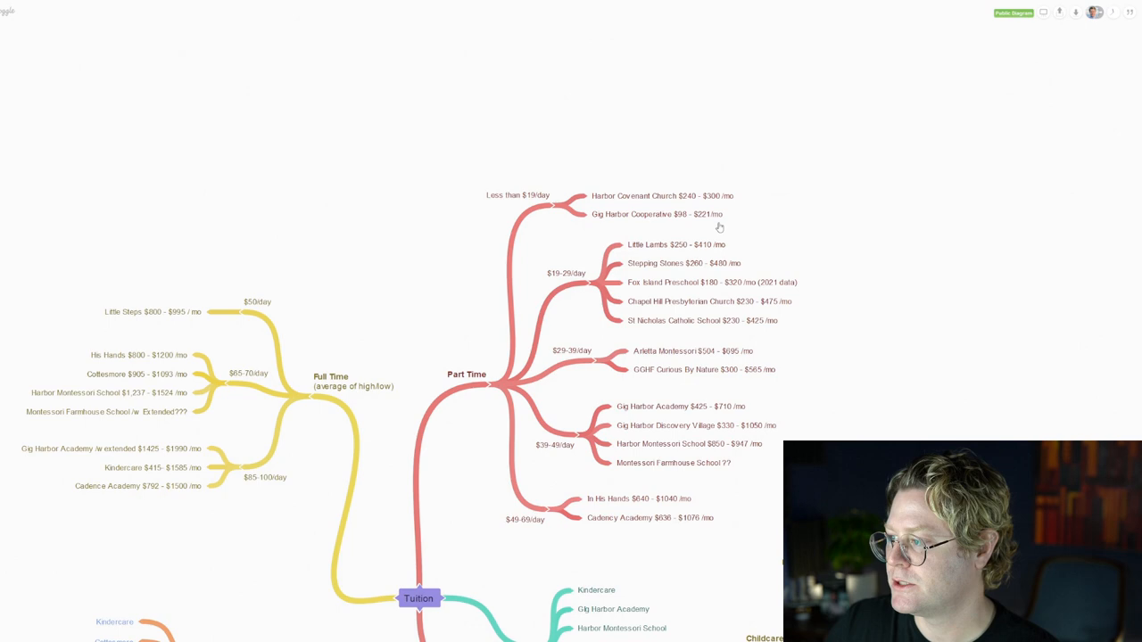
{"action": "mouse_move", "coordinate": [562, 539]}
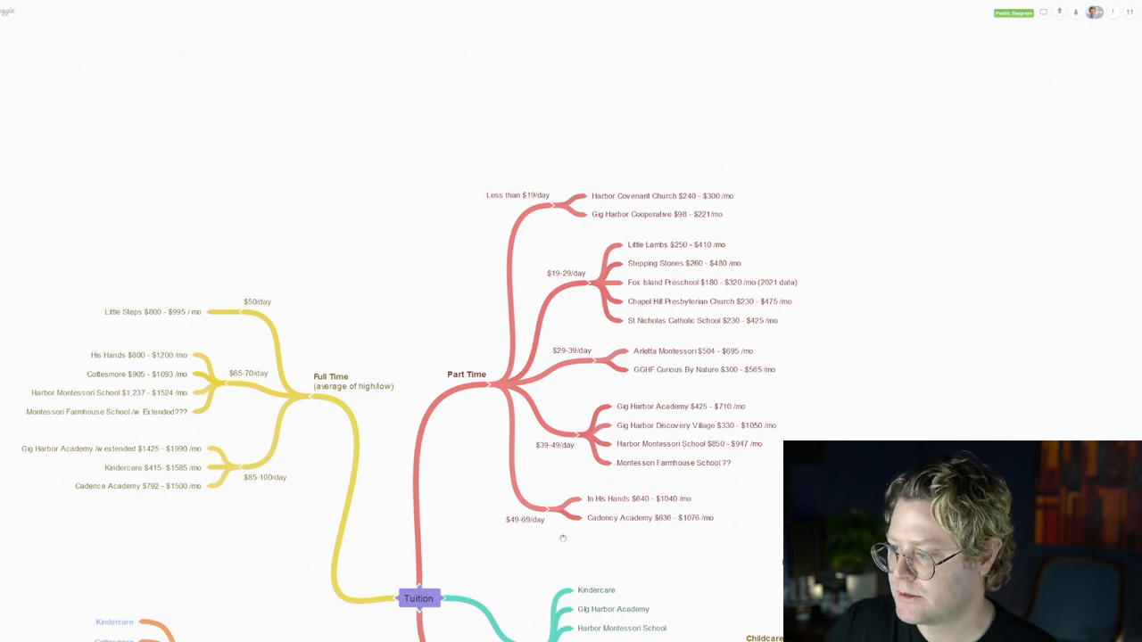